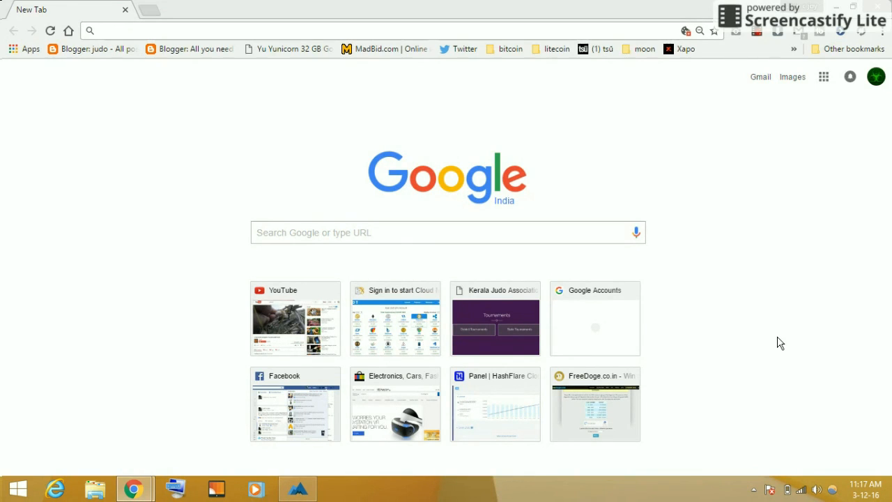
pyautogui.moveTo(759, 33)
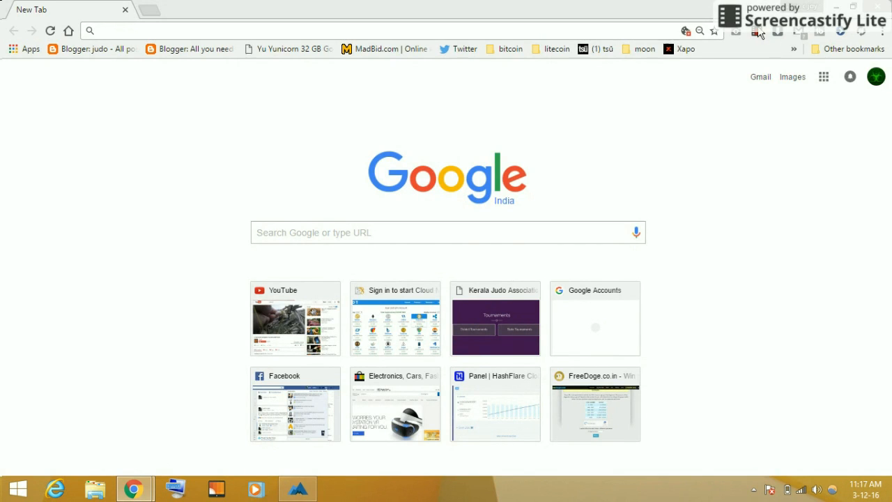
# Search Chrome for 'google up side down', correcting a typo, and open the elgooG result.
pyautogui.click(757, 33)
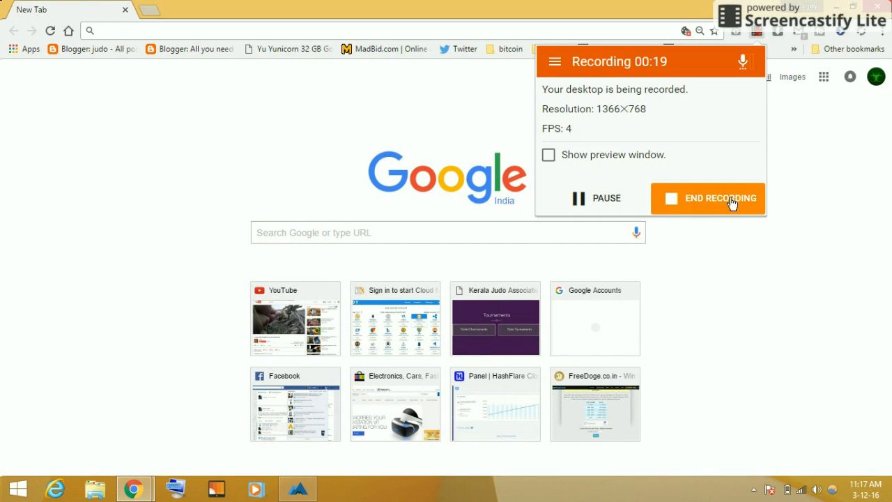
pyautogui.click(720, 199)
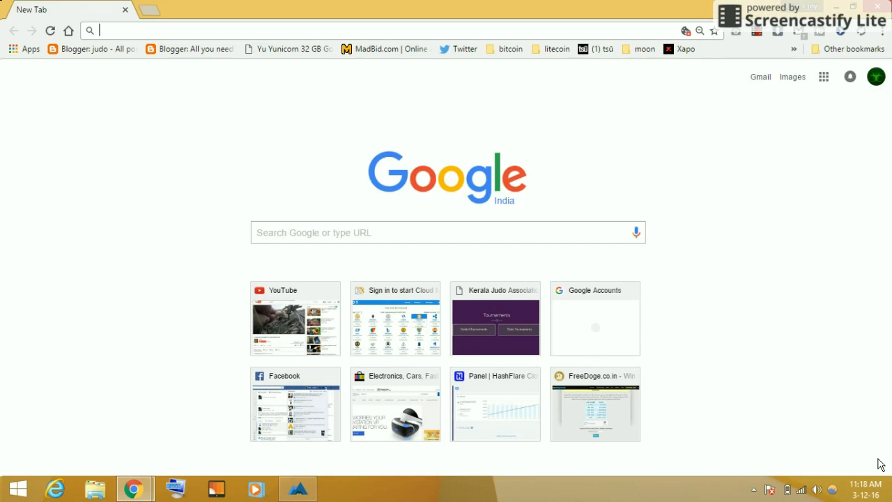
pyautogui.write('googkl')
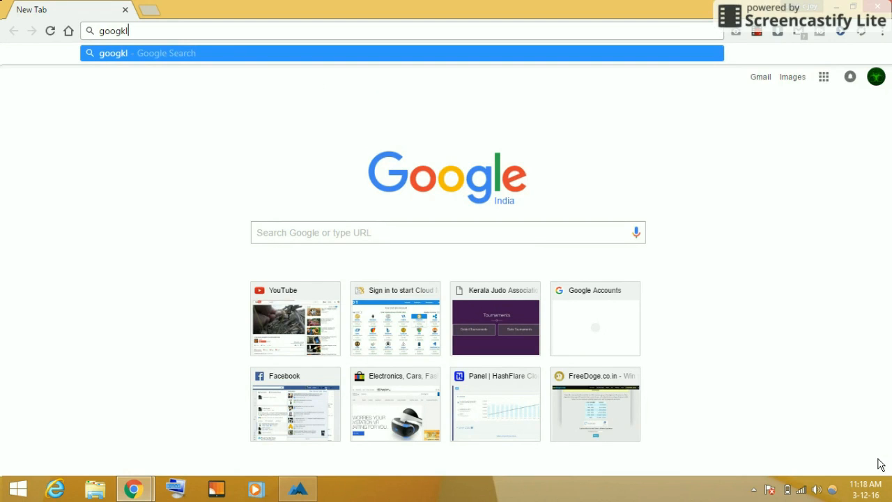
pyautogui.press('Backspace')
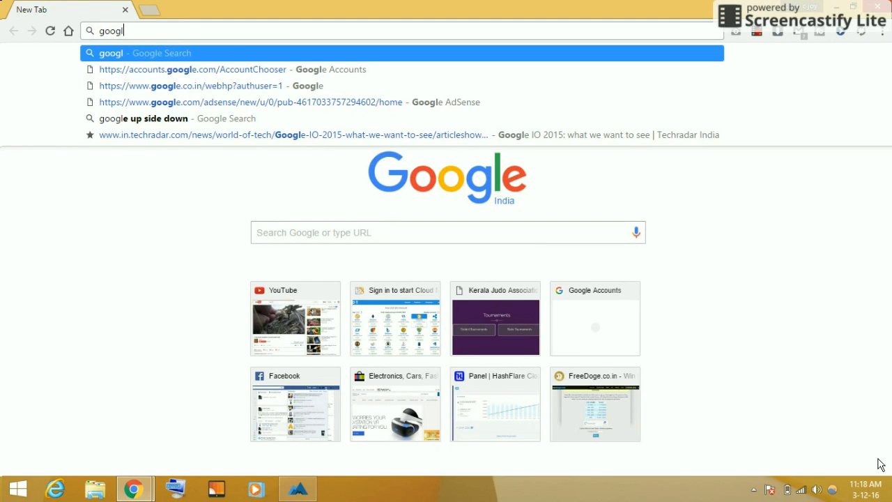
pyautogui.write('e')
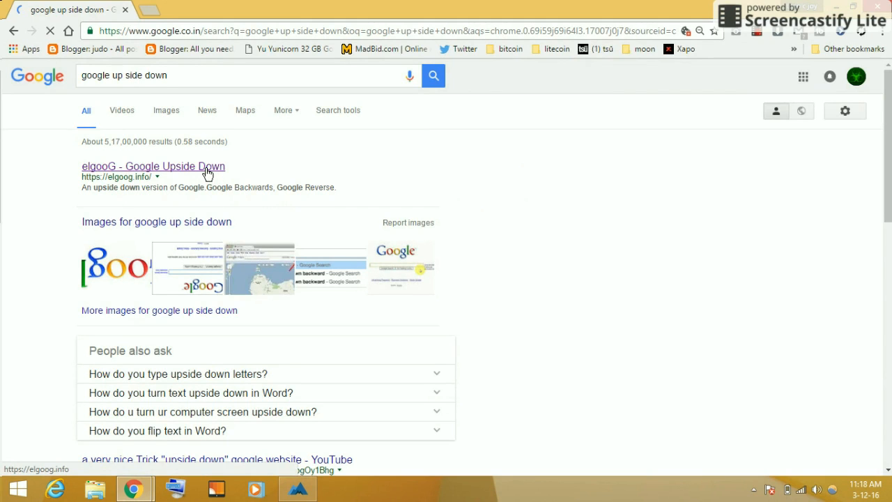
pyautogui.click(153, 166)
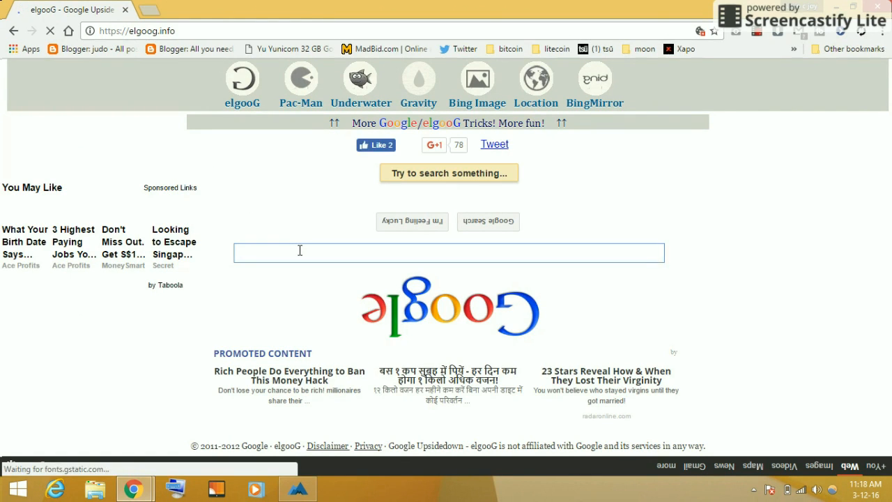
# Enter 'ha' into elgooG's mirrored search box so it shows reversed.
pyautogui.write('ha')
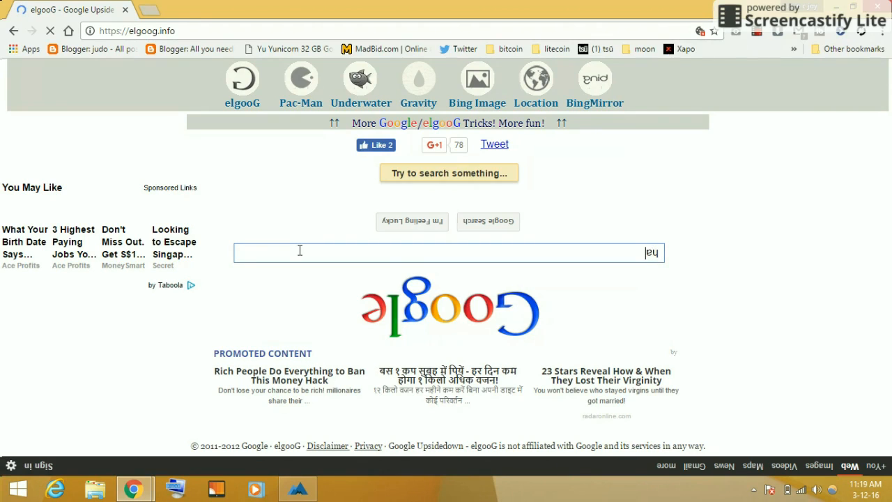